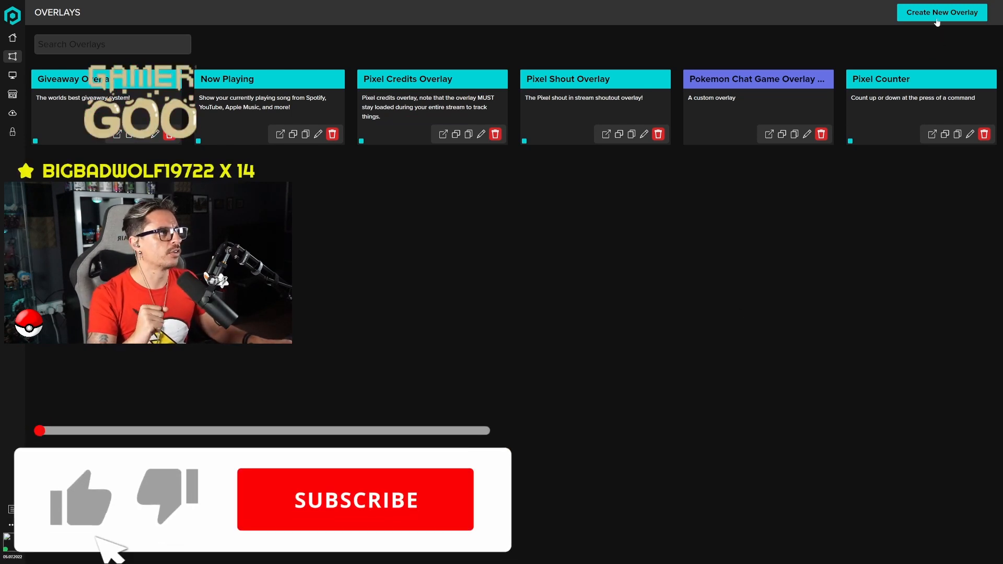
# Step: Create a new overlay and choose Counter so a second Pixel Counter card is added
pyautogui.click(942, 13)
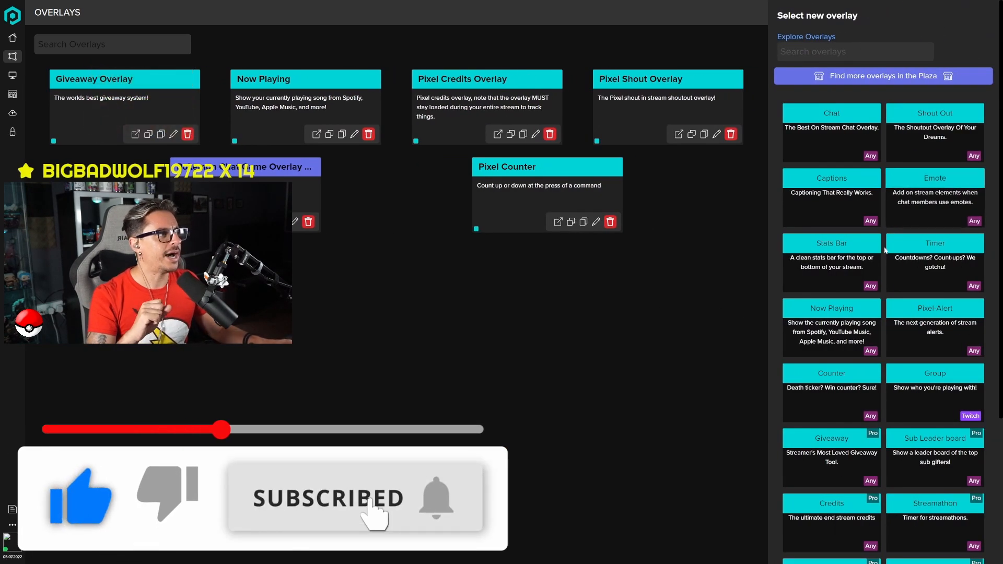
pyautogui.scroll(-3)
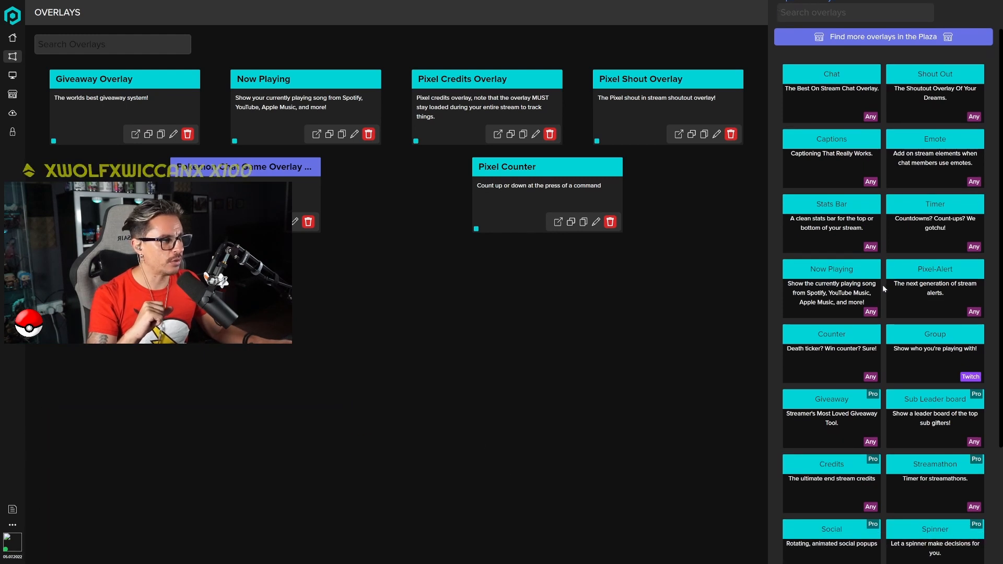
pyautogui.scroll(-3)
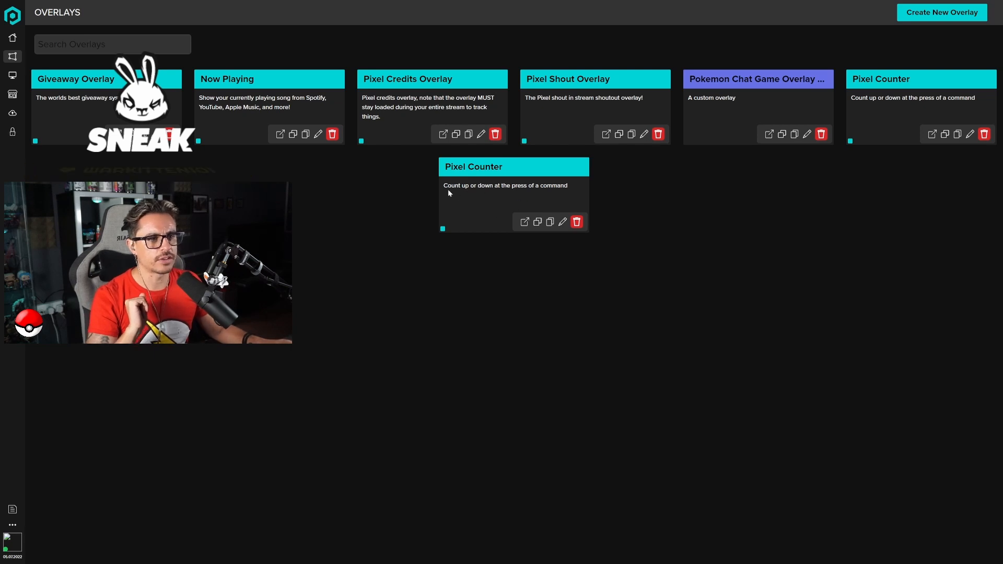
pyautogui.tripleClick(504, 185)
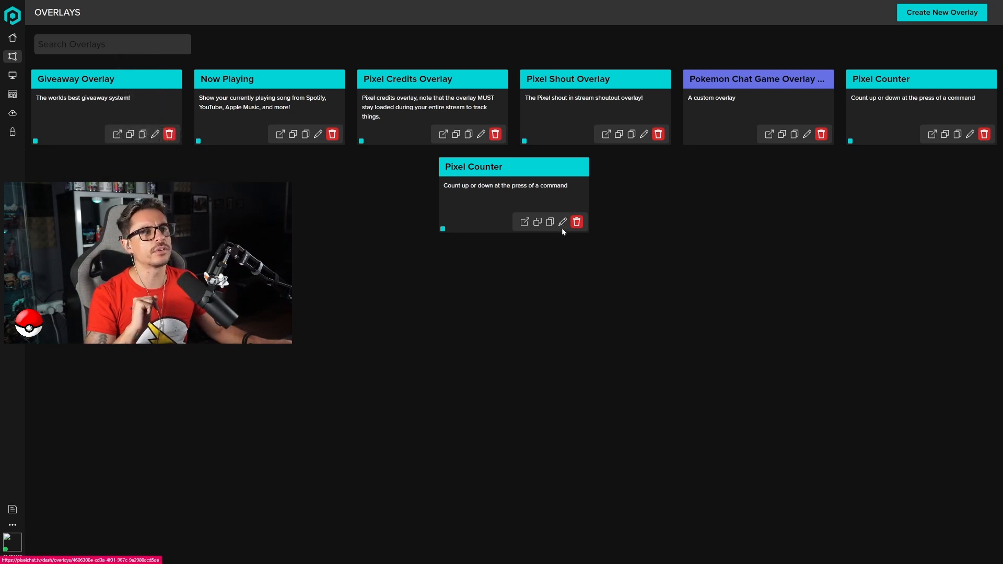
# Step: Edit the new Pixel Counter and select its set-number command text for review
pyautogui.click(562, 221)
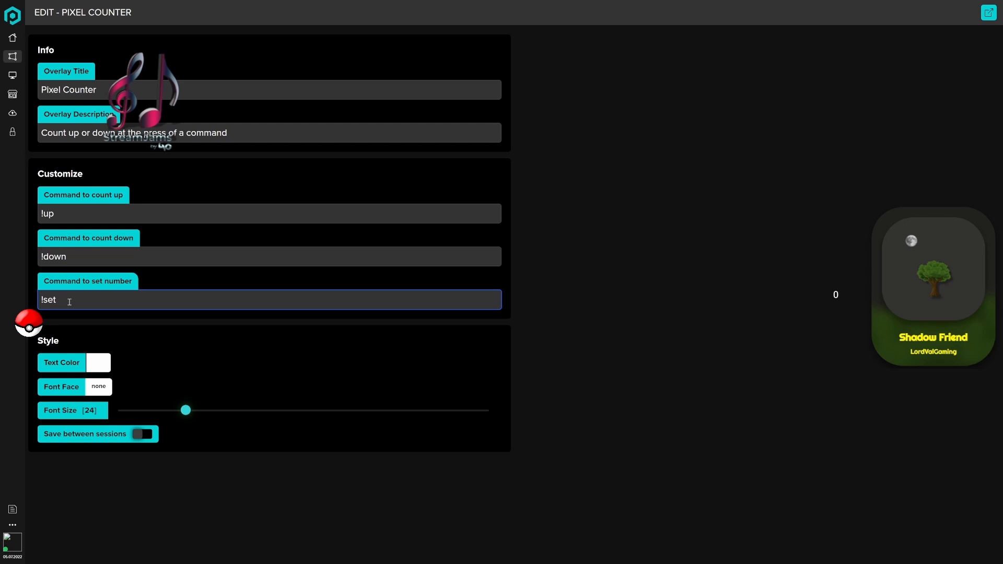
pyautogui.doubleClick(48, 300)
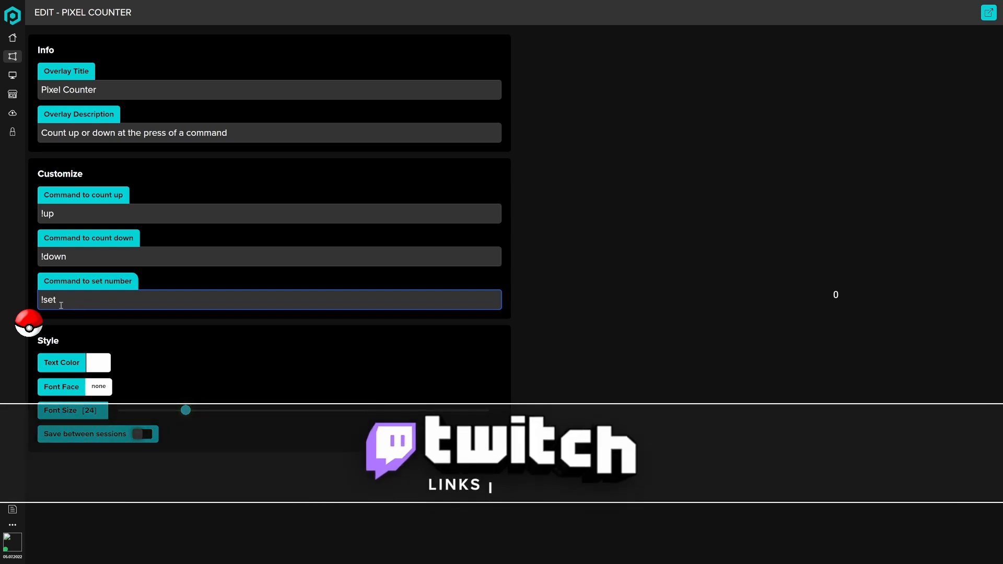
pyautogui.doubleClick(48, 299)
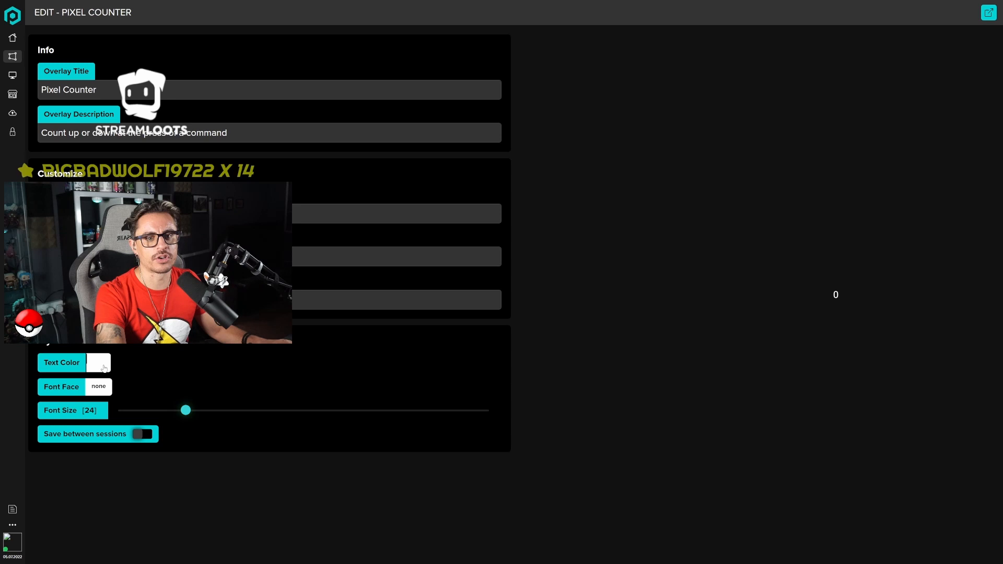
# Step: Make the counter text red in the Acme font at size 100
pyautogui.click(99, 363)
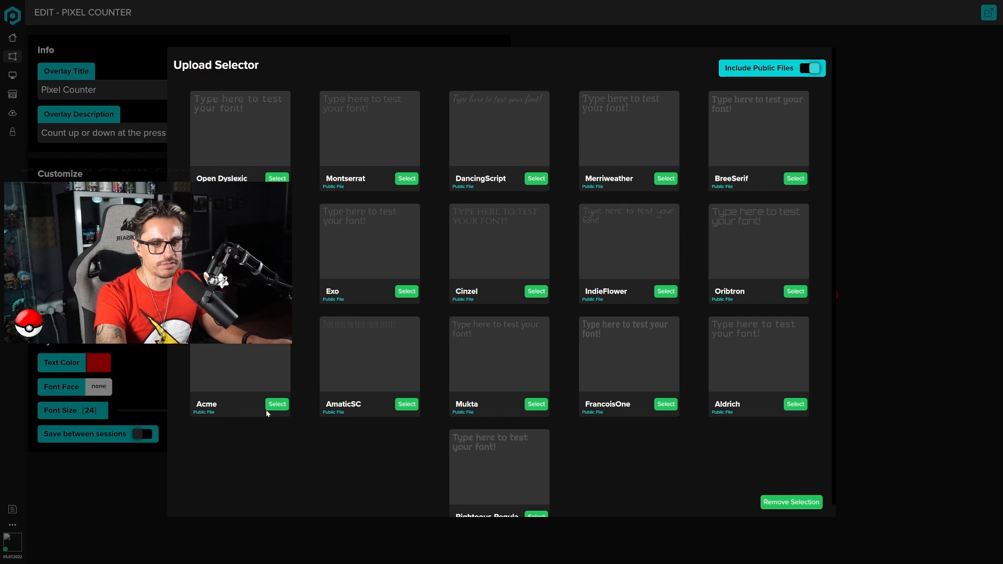
pyautogui.click(277, 403)
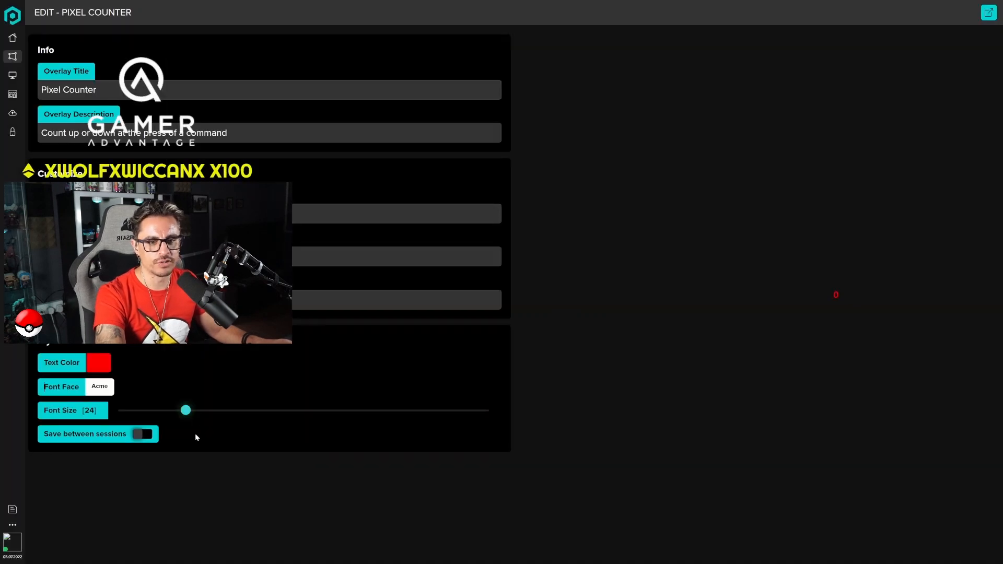
pyautogui.moveTo(186, 409); pyautogui.dragTo(363, 410)
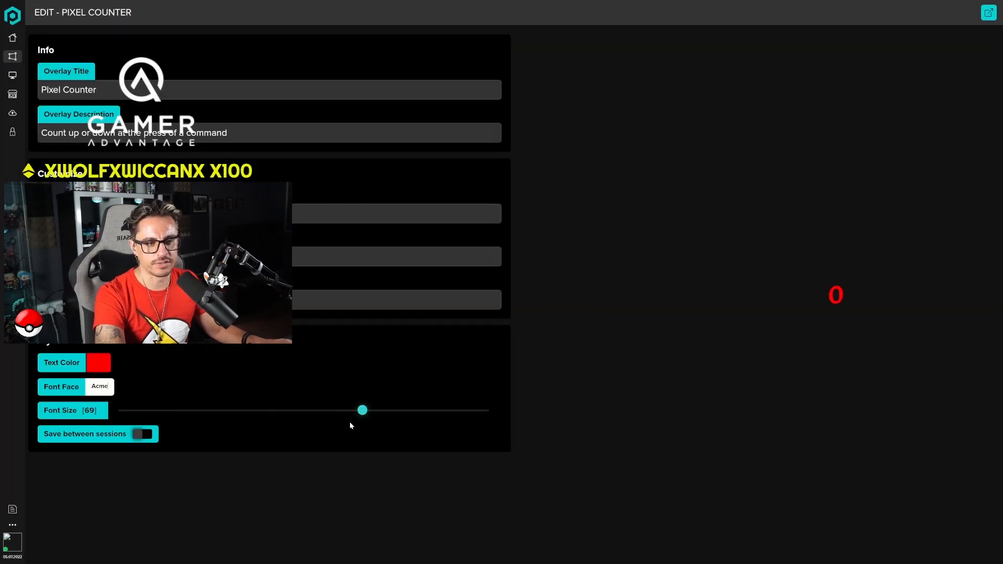
pyautogui.moveTo(363, 410); pyautogui.dragTo(430, 410)
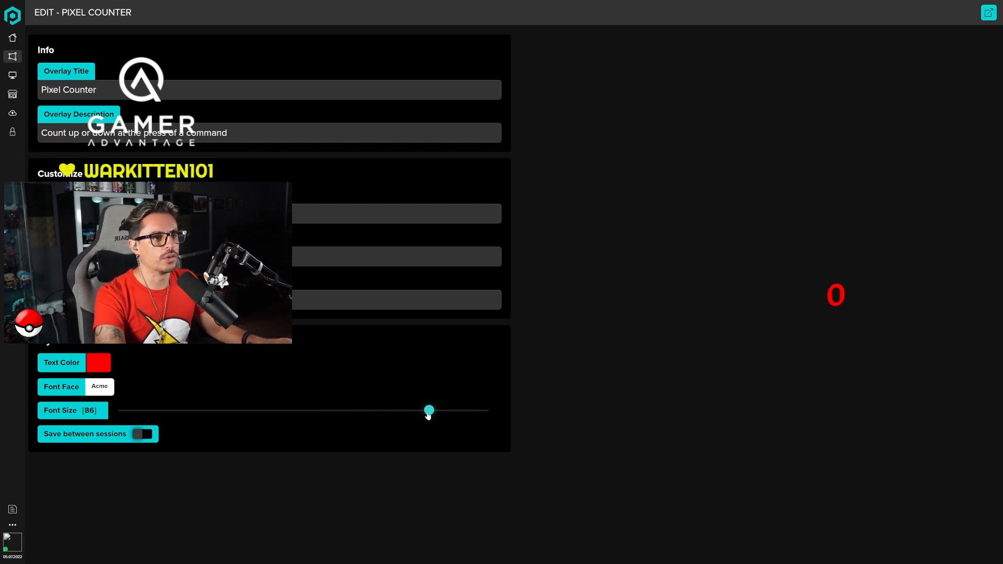
pyautogui.moveTo(429, 410); pyautogui.dragTo(483, 409)
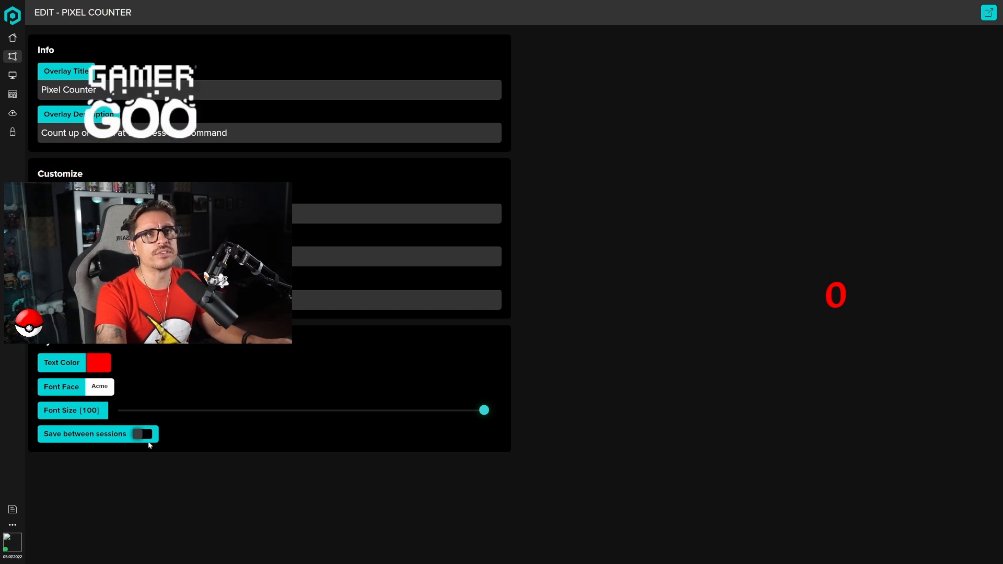
# Step: Toggle Save between sessions on and off, leaving it off
pyautogui.click(144, 434)
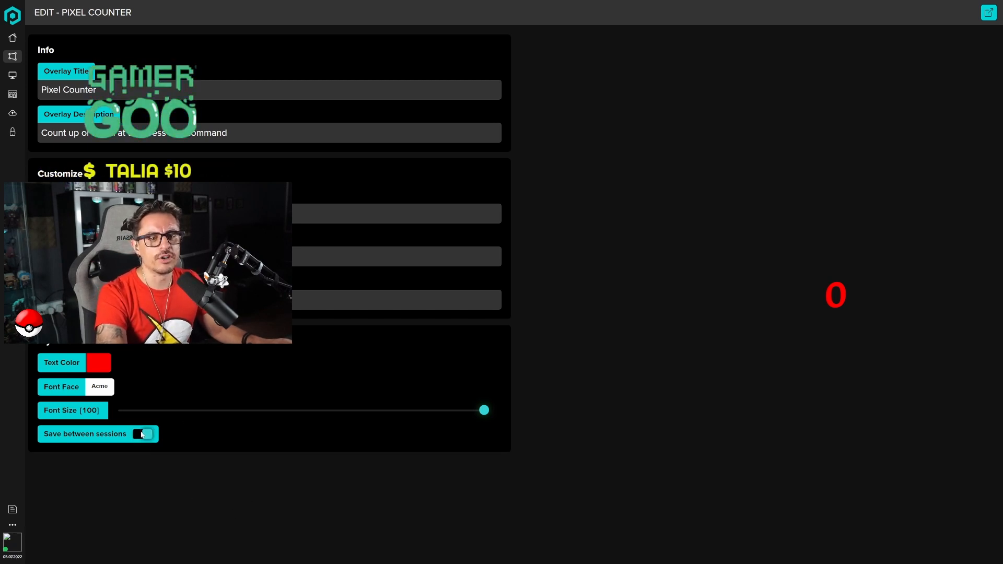
pyautogui.click(142, 434)
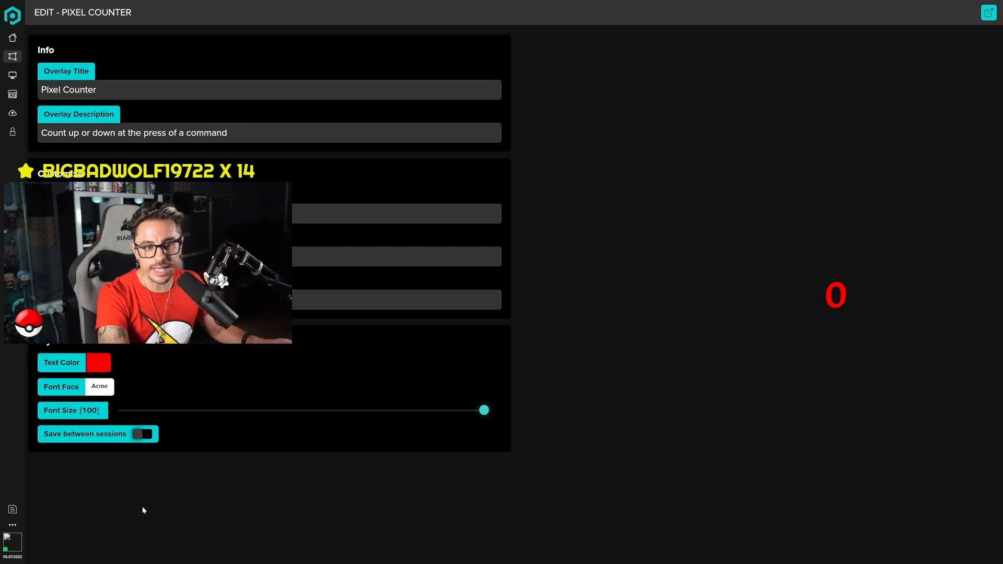
pyautogui.click(142, 433)
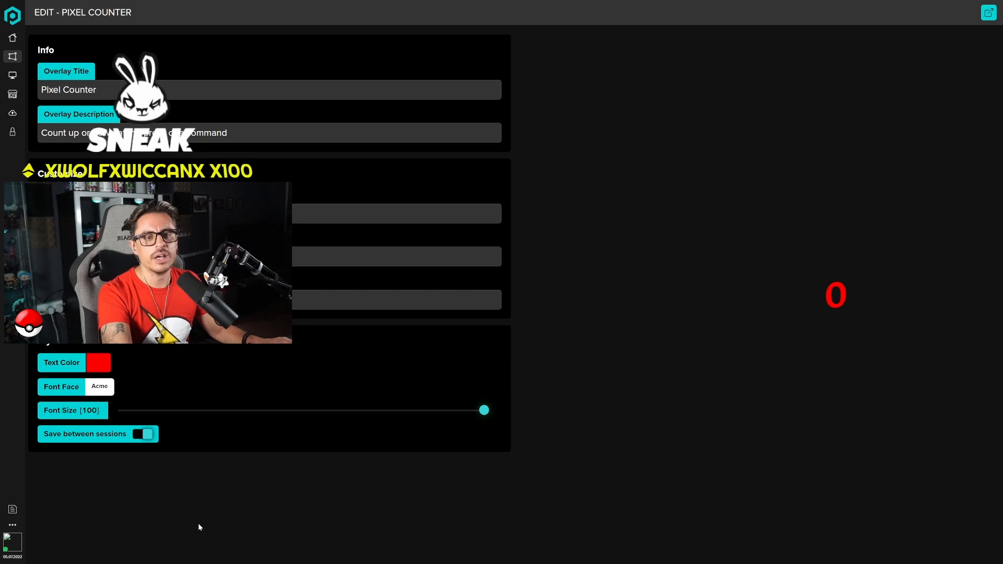
pyautogui.click(142, 433)
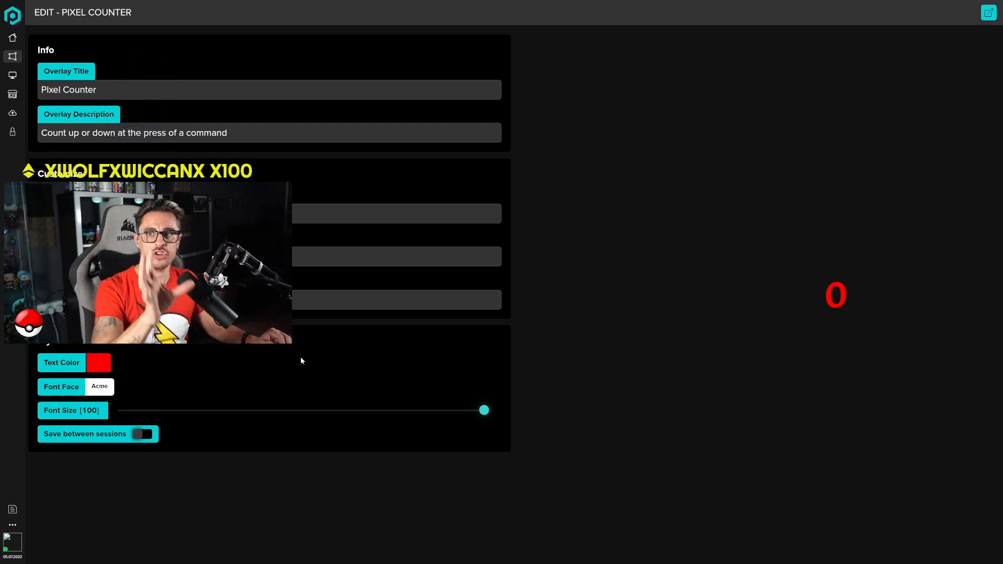
pyautogui.moveTo(12, 73)
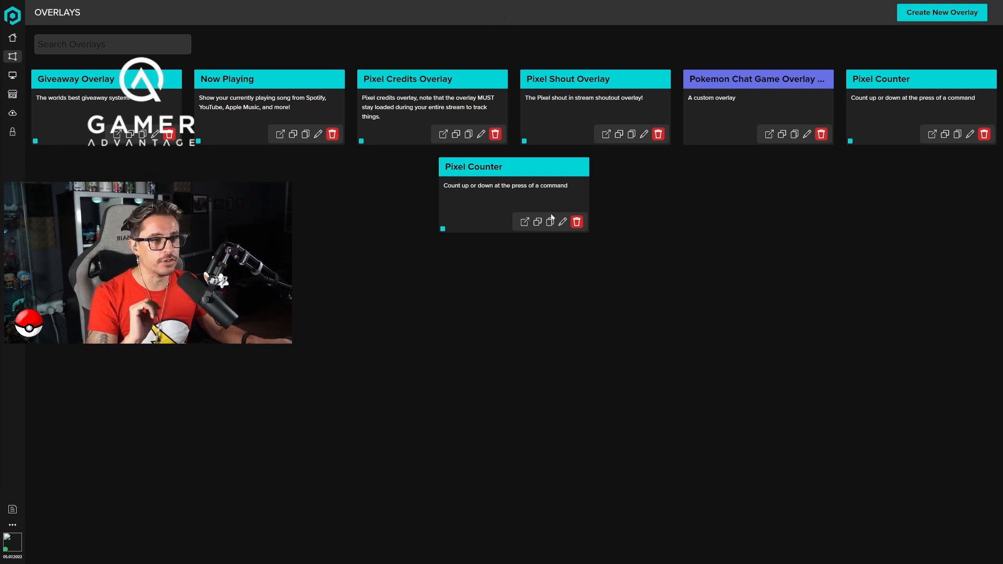
pyautogui.moveTo(549, 222)
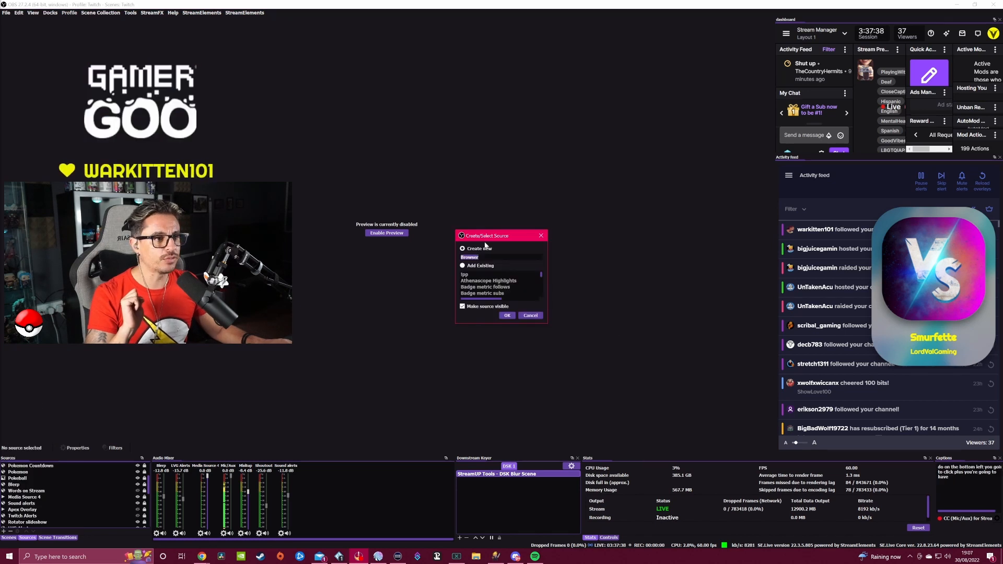
# Step: Add browser source 'counter pixelchat' with the overlay URL at 1920×1080 and confirm
pyautogui.write('cou')
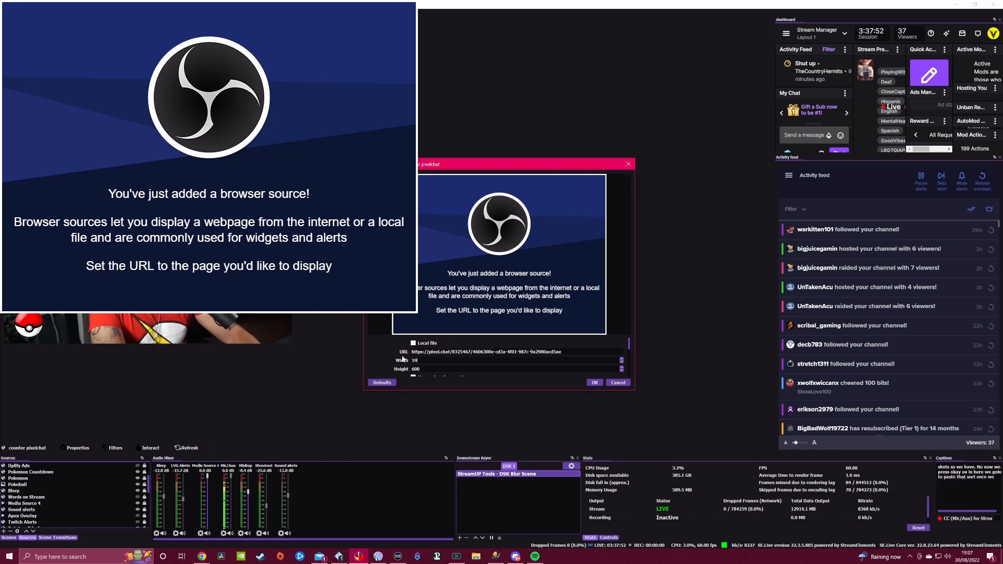
pyautogui.write('1920')
pyautogui.click(516, 369)
pyautogui.write('1080')
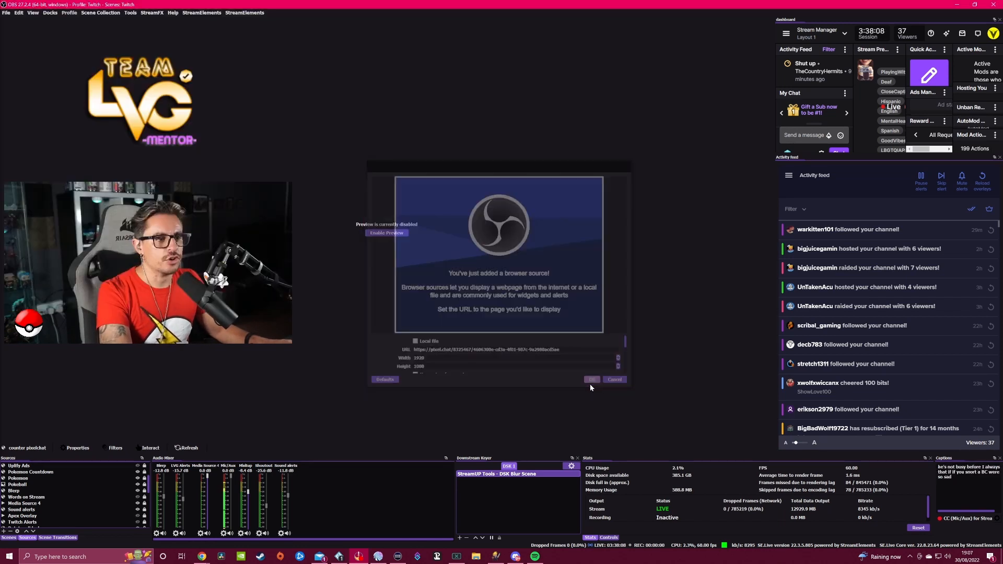
pyautogui.click(591, 379)
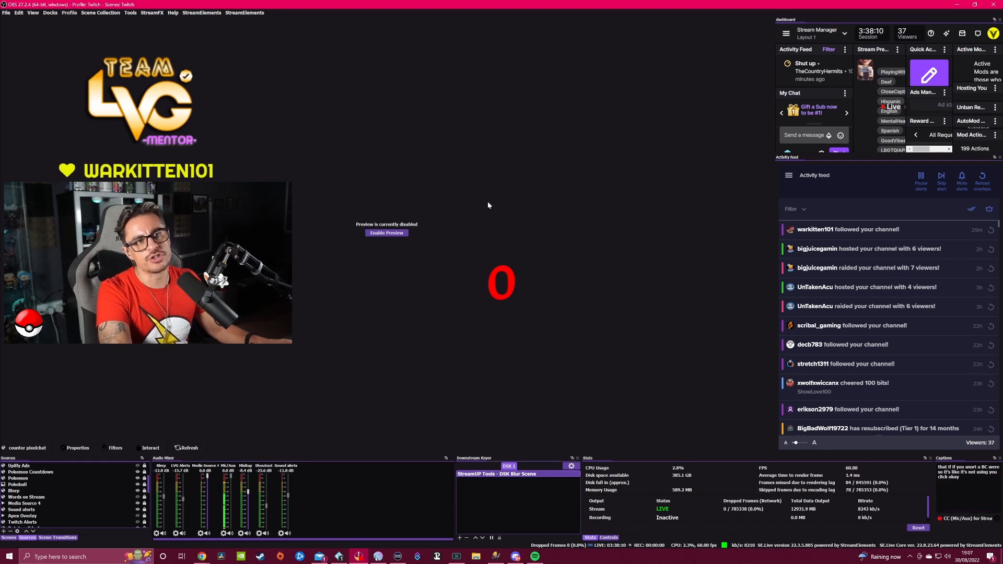
pyautogui.moveTo(315, 355)
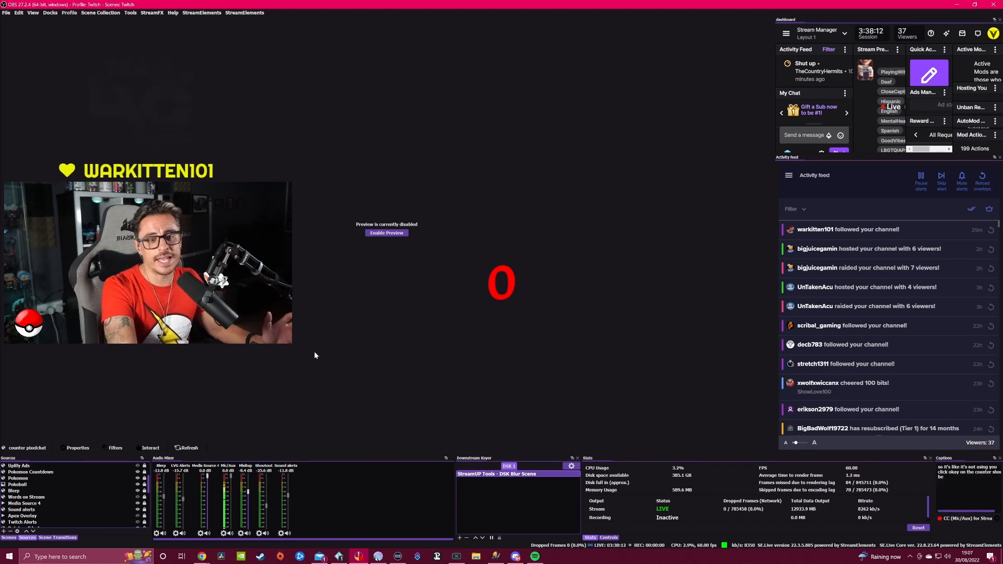